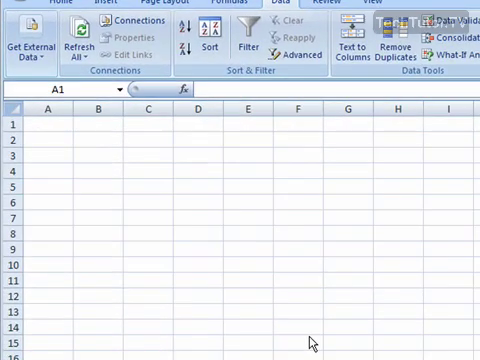
pyautogui.moveTo(109, 169)
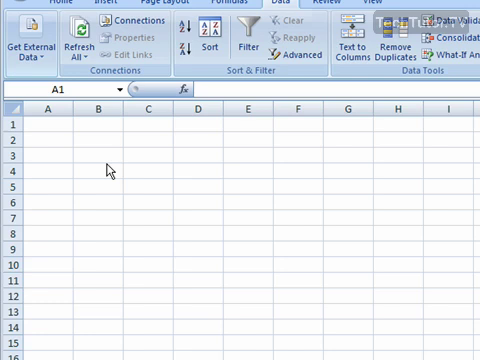
# - Select cell B3 on the blank worksheet
pyautogui.click(100, 157)
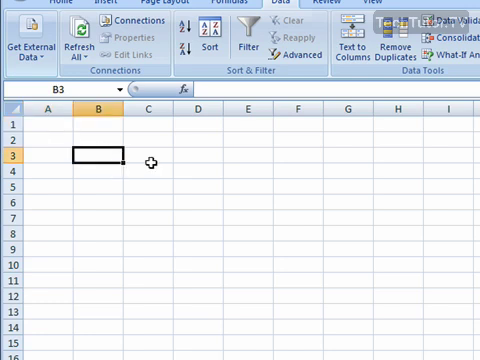
pyautogui.moveTo(124, 170)
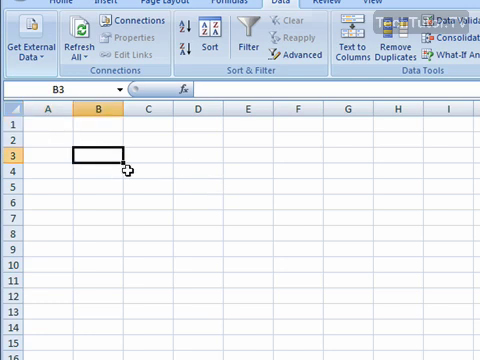
pyautogui.moveTo(118, 150)
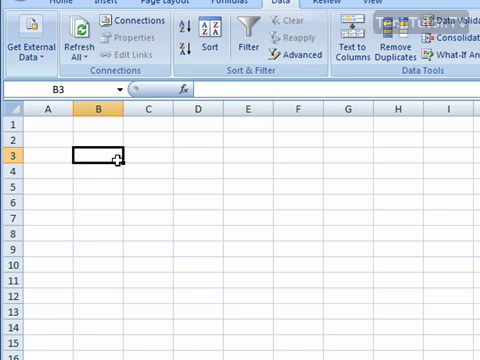
pyautogui.moveTo(284, 149)
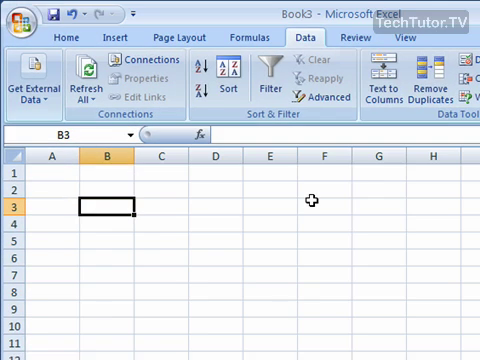
# - Enter 2547 into cell B3, moving the selection down to B4
pyautogui.write('254')
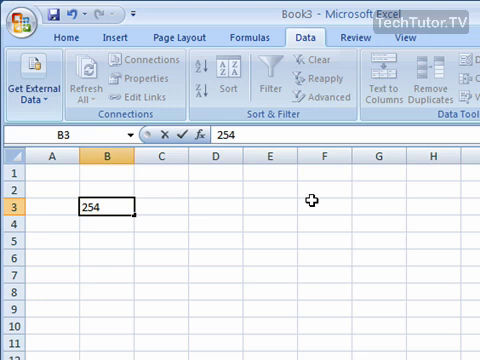
pyautogui.write('7')
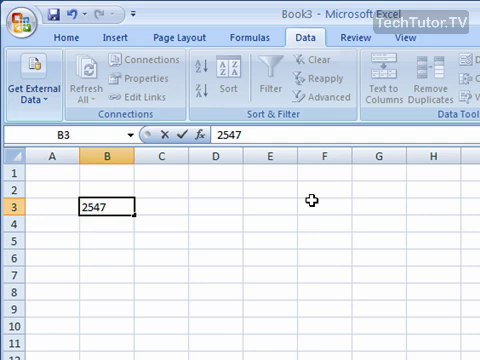
pyautogui.press('Return')
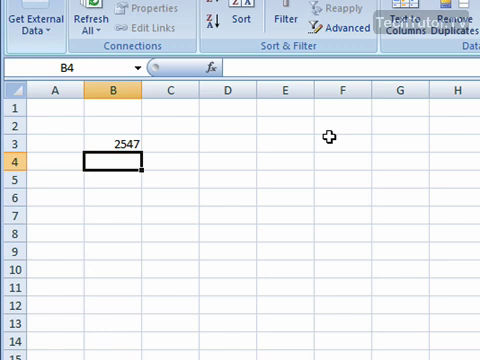
# - Type 'hello' into cell B4 beneath 2547
pyautogui.write('hell')
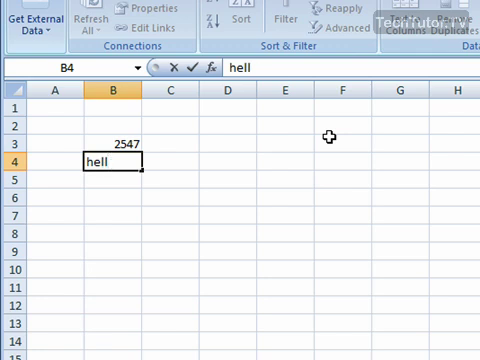
pyautogui.write('o')
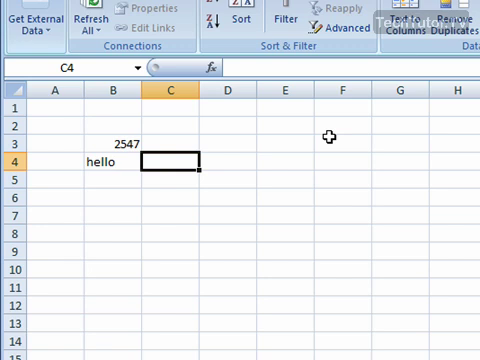
pyautogui.click(343, 197)
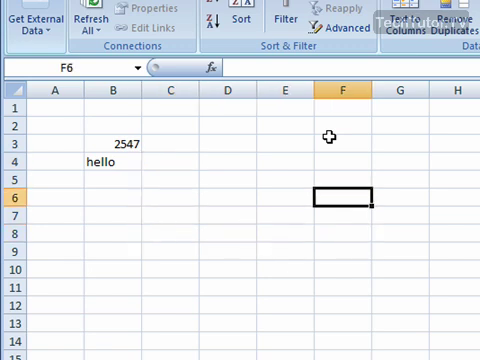
pyautogui.click(173, 160)
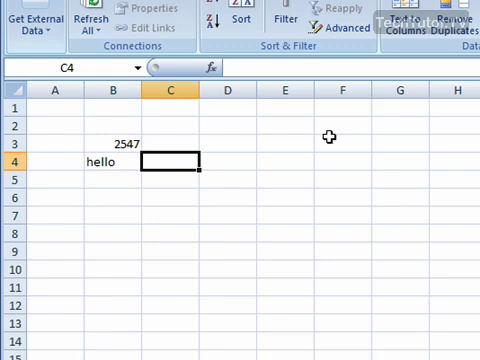